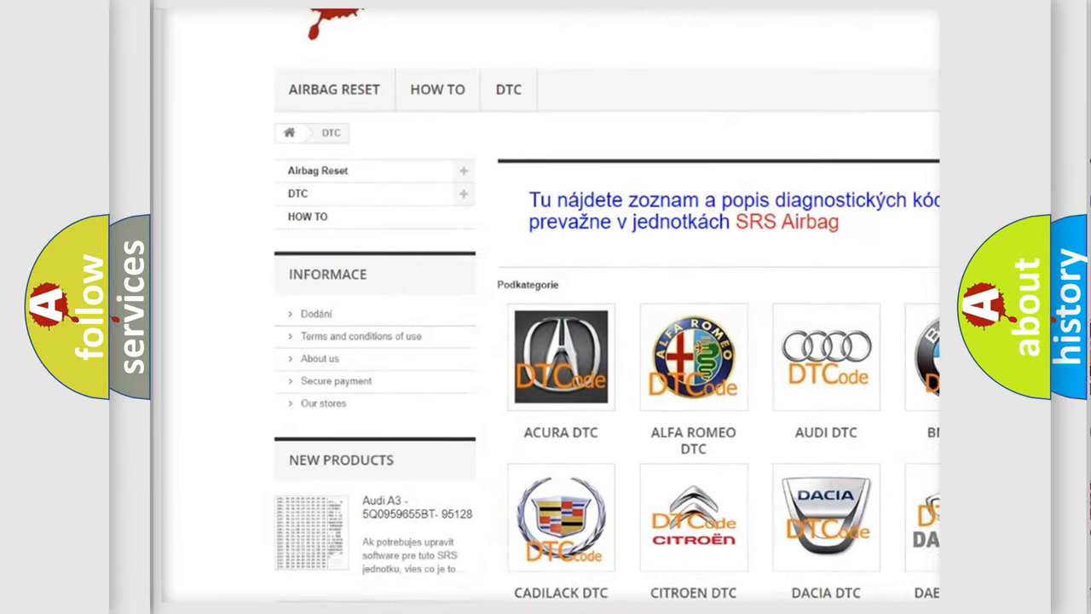
scroll("down", 3)
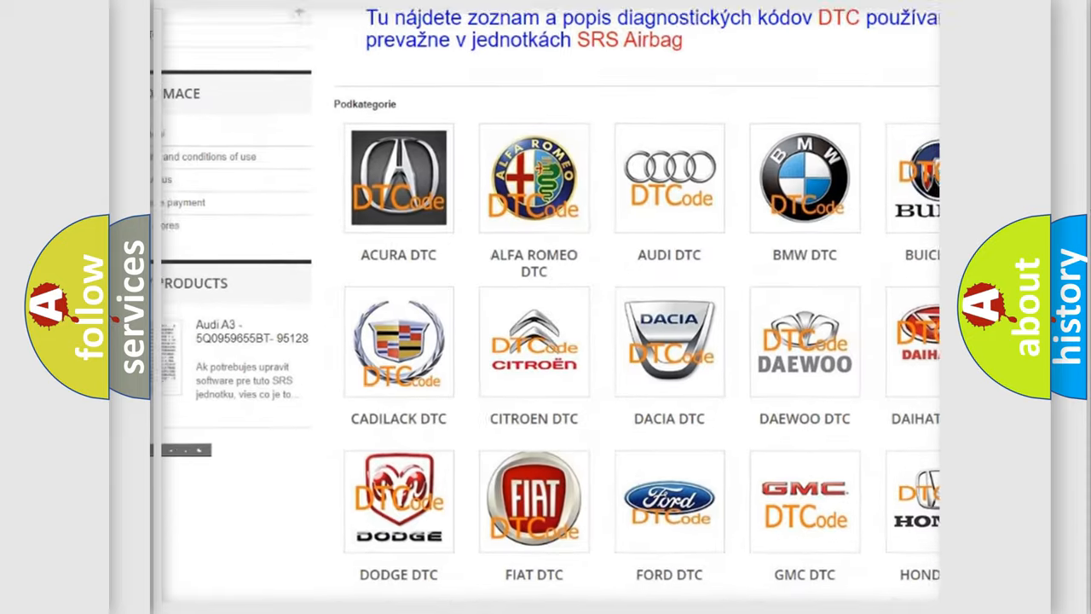
scroll("down", 3)
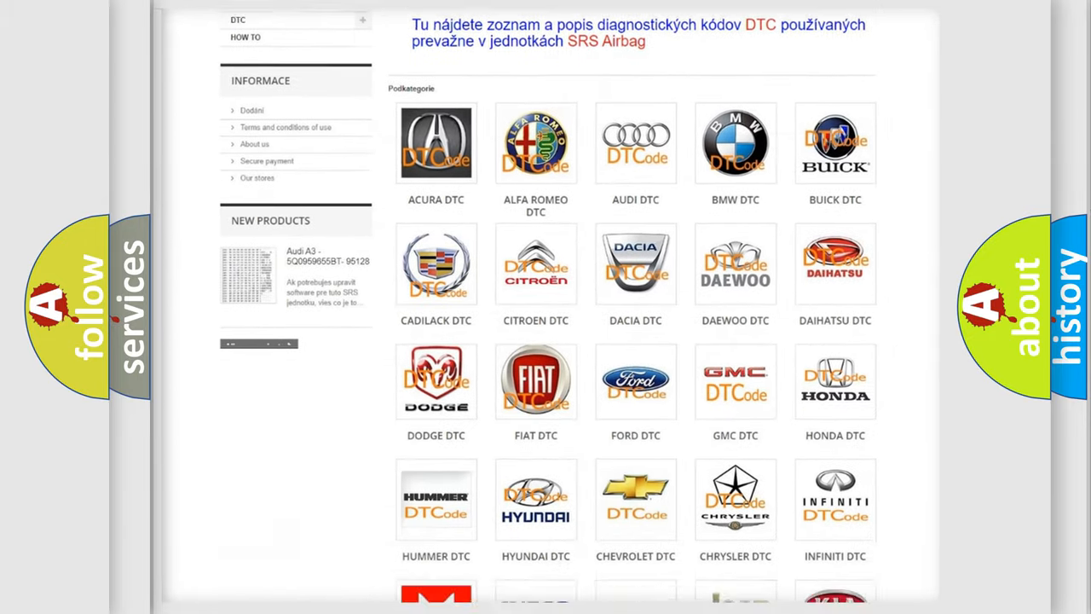
scroll("down", 3)
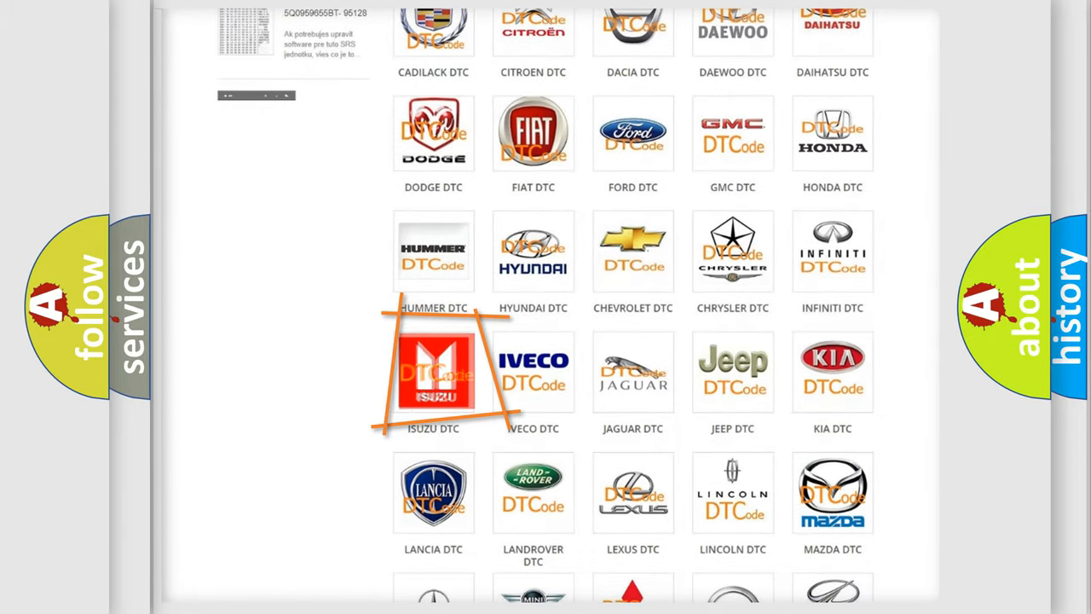